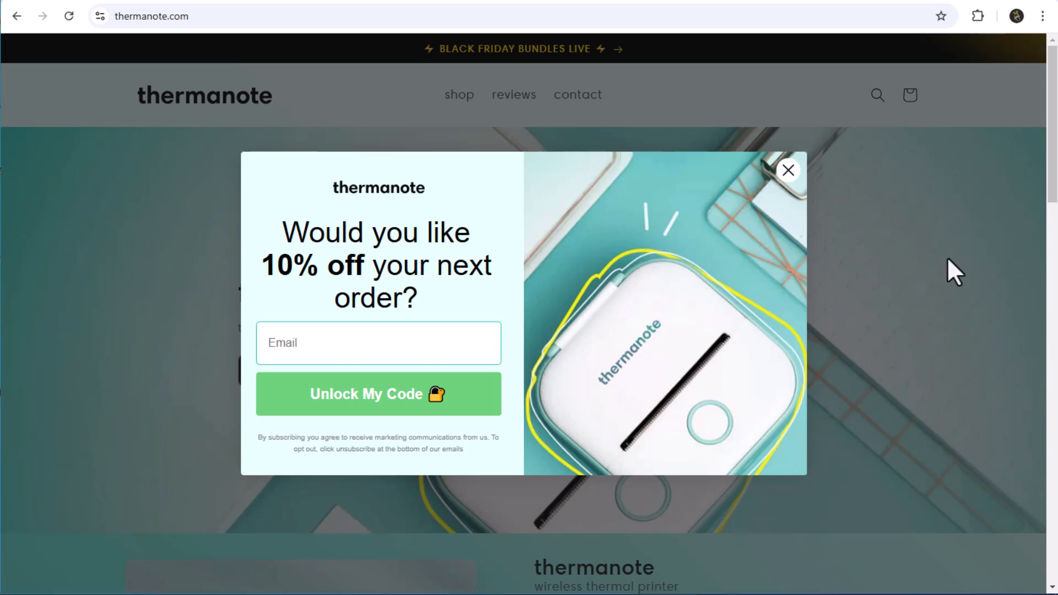
- Dismiss the 10% off popup, then preview the printer's green and pink colour options
{"action": "left_click", "coordinate": [378, 343]}
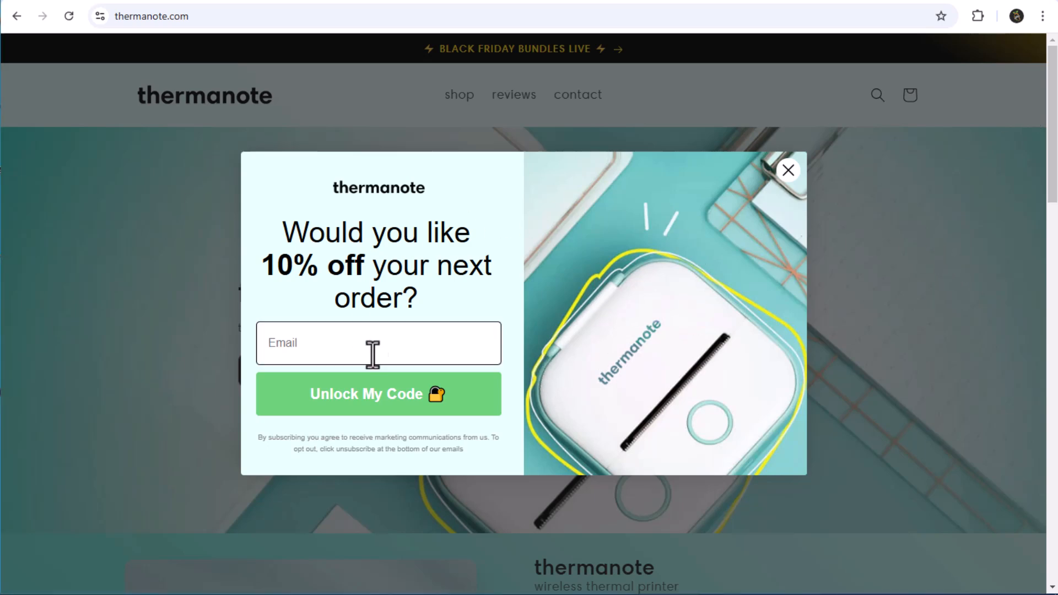
{"action": "mouse_move", "coordinate": [304, 232]}
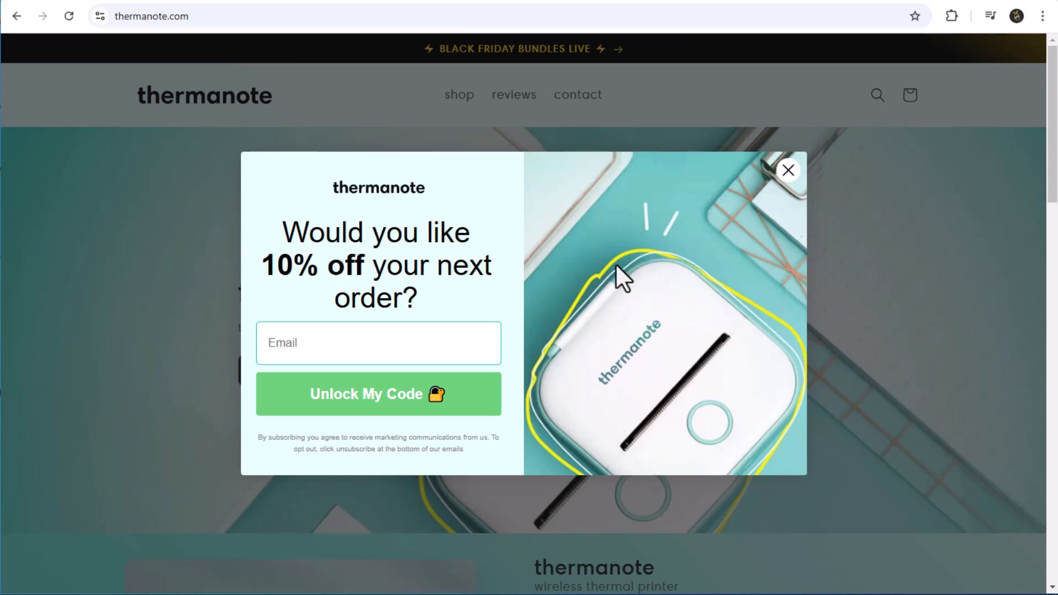
{"action": "left_click", "coordinate": [787, 170]}
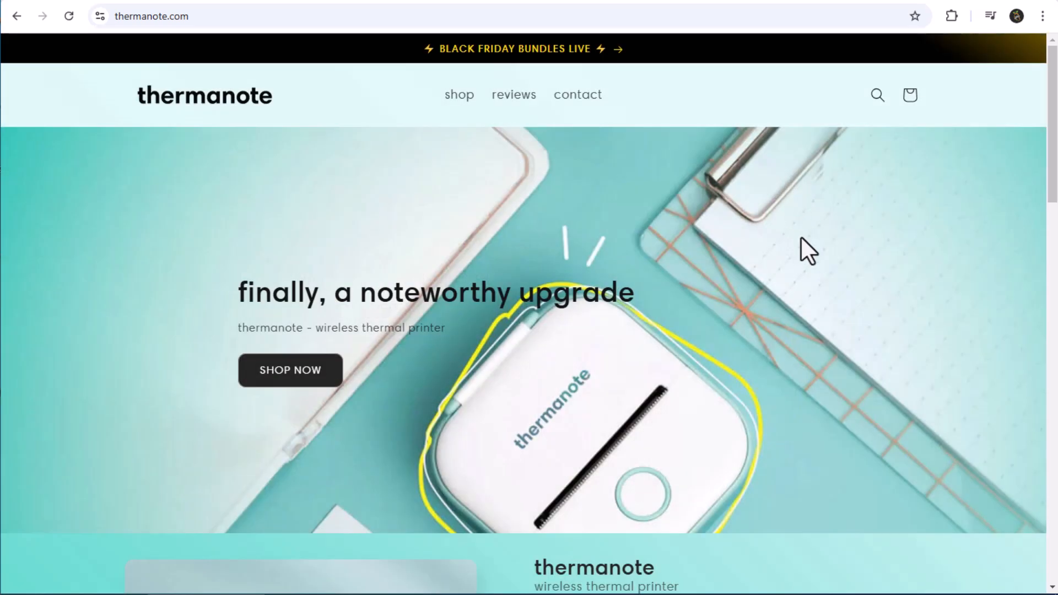
{"action": "scroll", "scroll_direction": "down", "scroll_amount": 3}
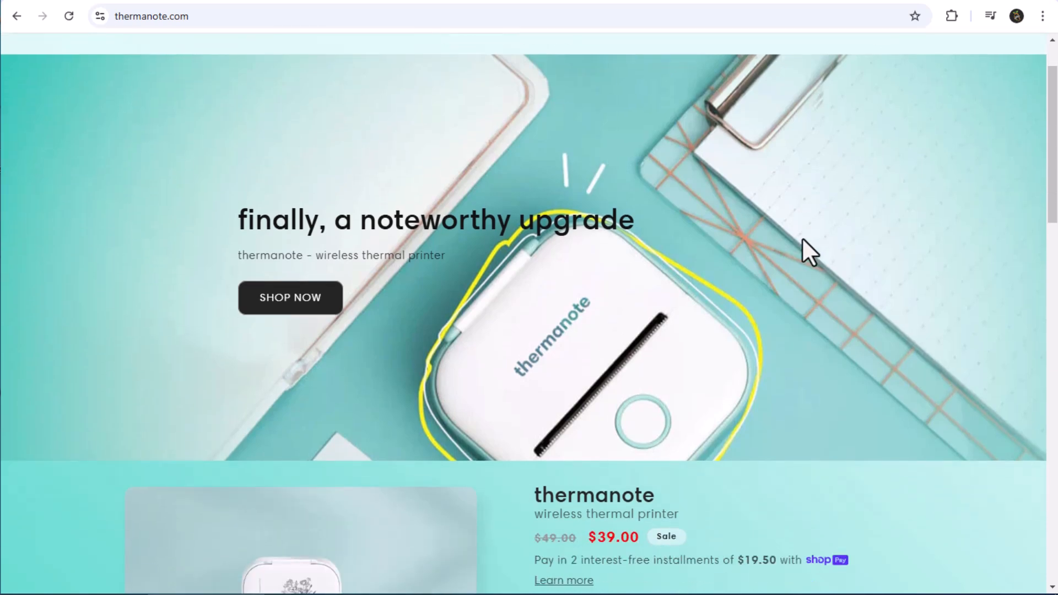
{"action": "scroll", "scroll_direction": "down", "scroll_amount": 3}
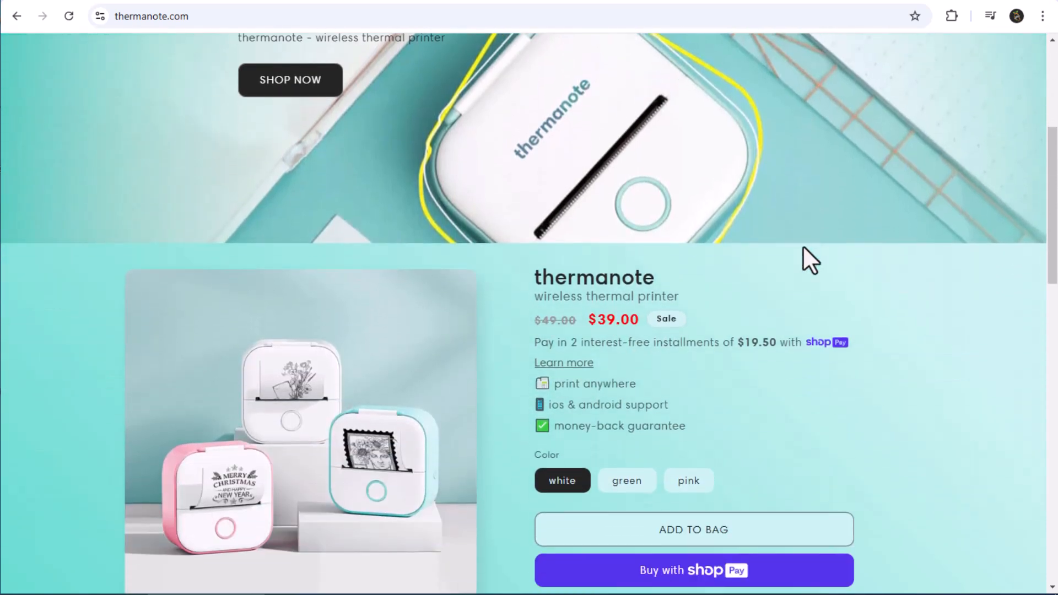
{"action": "scroll", "scroll_direction": "down", "scroll_amount": 3}
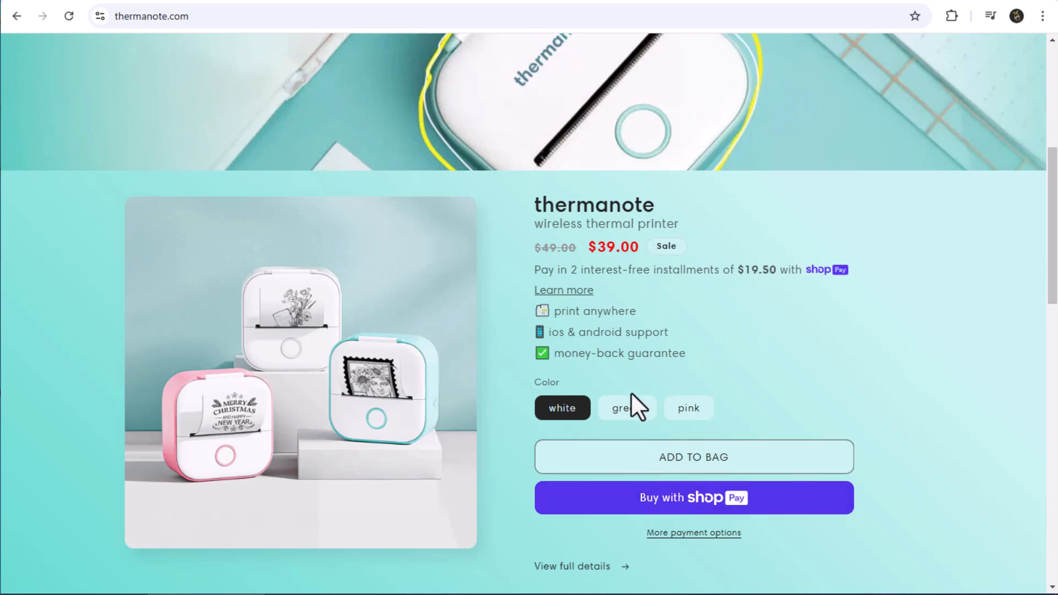
{"action": "left_click", "coordinate": [625, 407]}
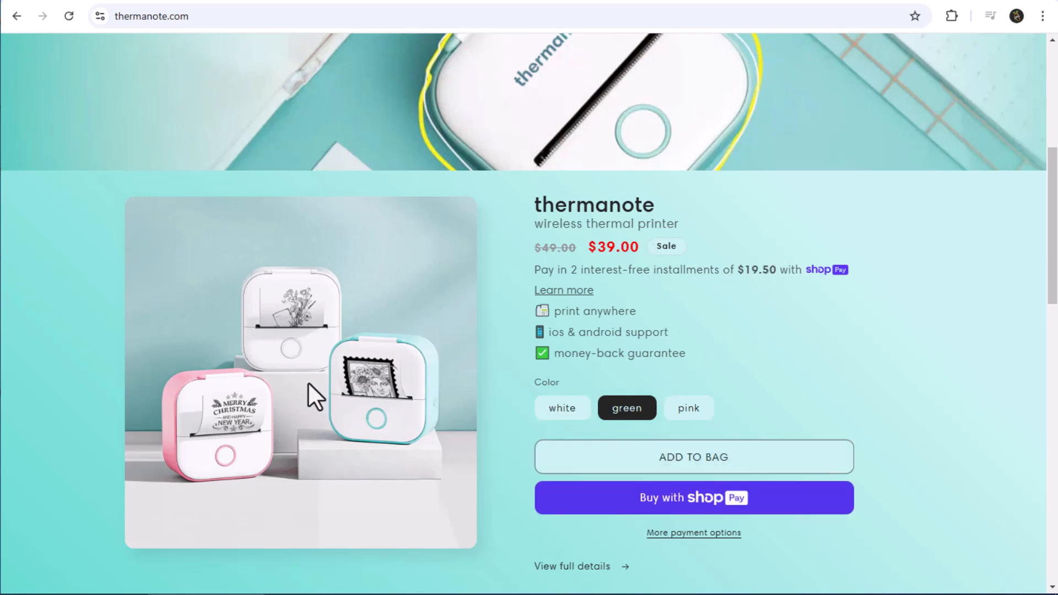
{"action": "left_click", "coordinate": [688, 407]}
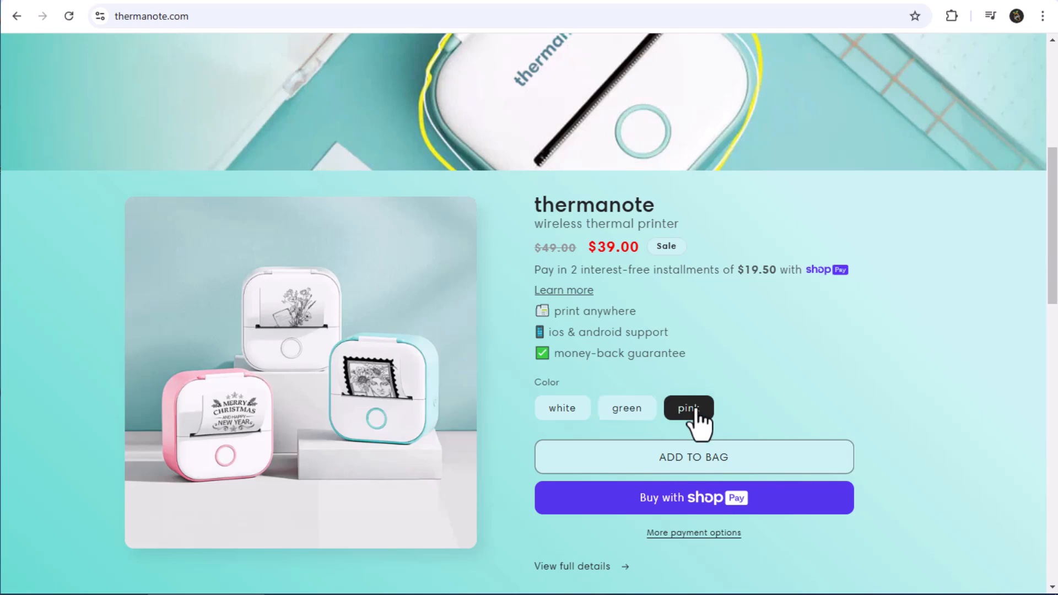
{"action": "left_click", "coordinate": [561, 408]}
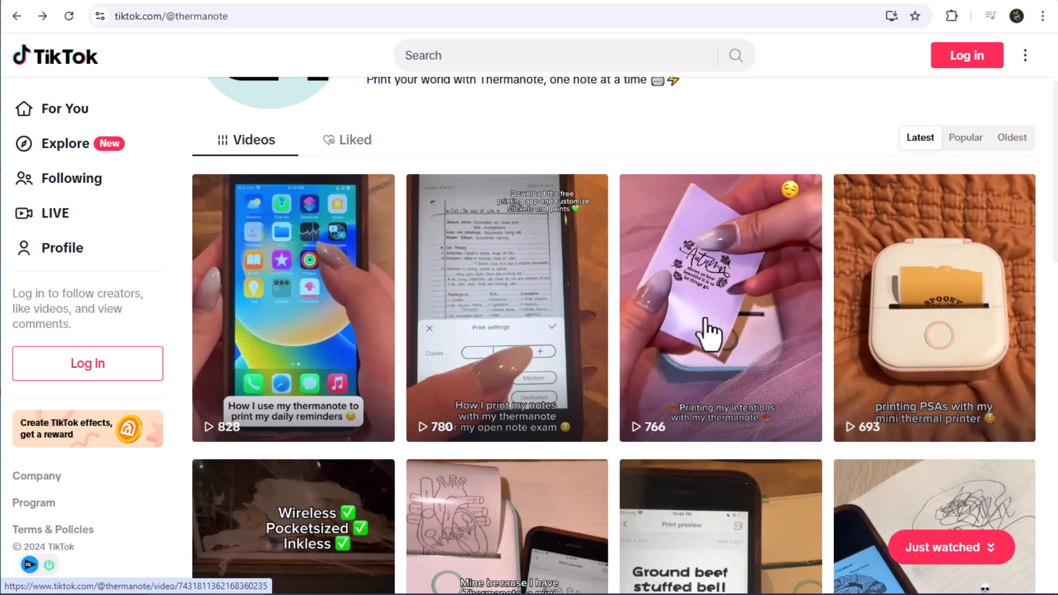
- Scroll down through the thermanote TikTok Videos grid
{"action": "scroll", "scroll_direction": "down", "scroll_amount": 3}
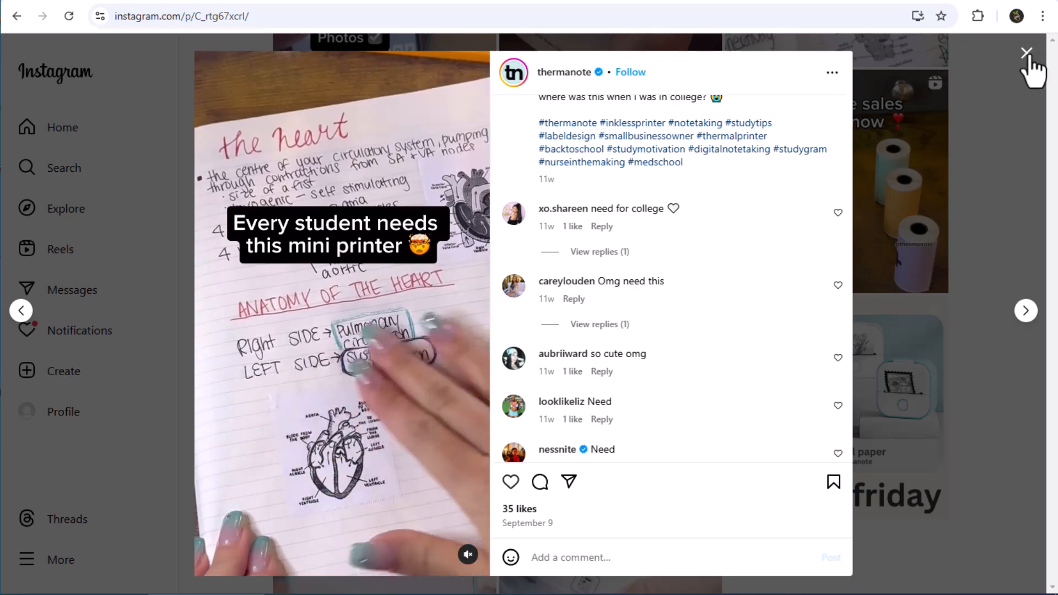
- Close the 'Every student needs this mini printer' Instagram post after reading its comments
{"action": "left_click", "coordinate": [1026, 53]}
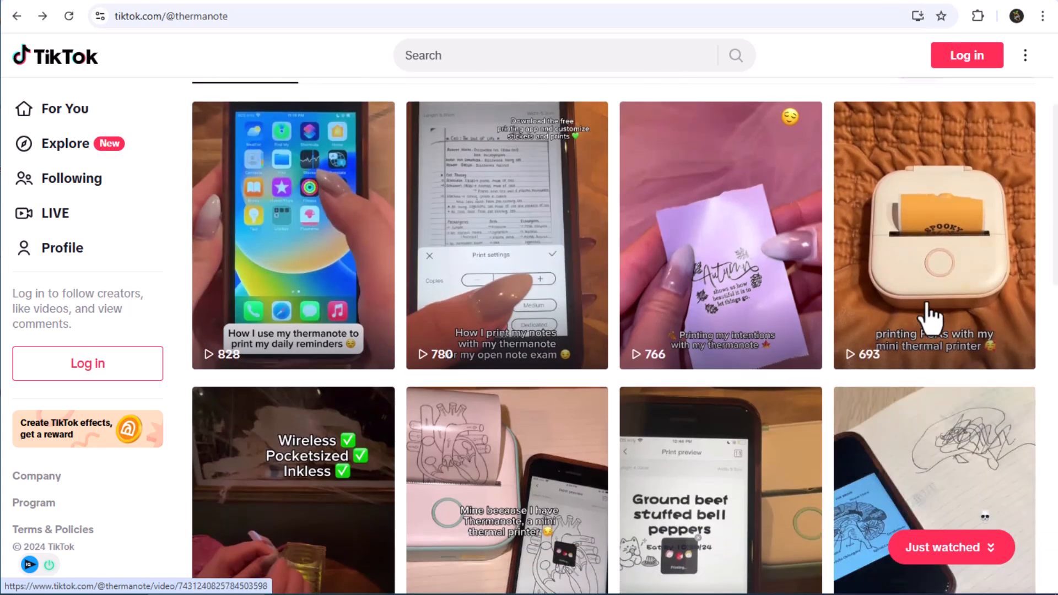
- Scroll the thermanote TikTok grid down to the sticker and to-do list videos
{"action": "scroll", "scroll_direction": "down", "scroll_amount": 3}
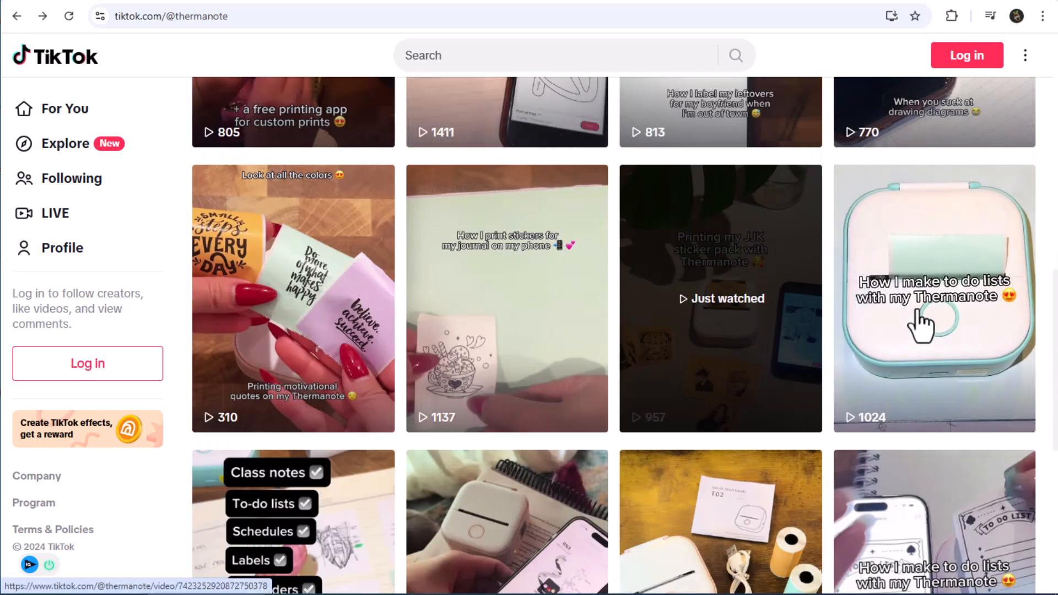
{"action": "scroll", "scroll_direction": "down", "scroll_amount": 3}
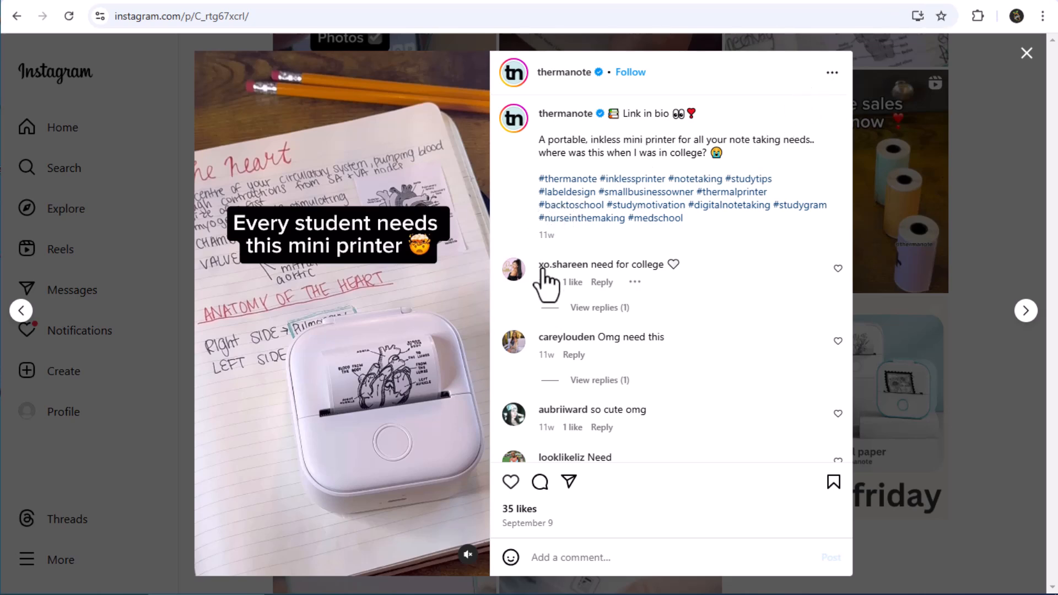
- Scroll further down the comments on the mini printer Instagram post
{"action": "scroll", "scroll_direction": "down", "scroll_amount": 3}
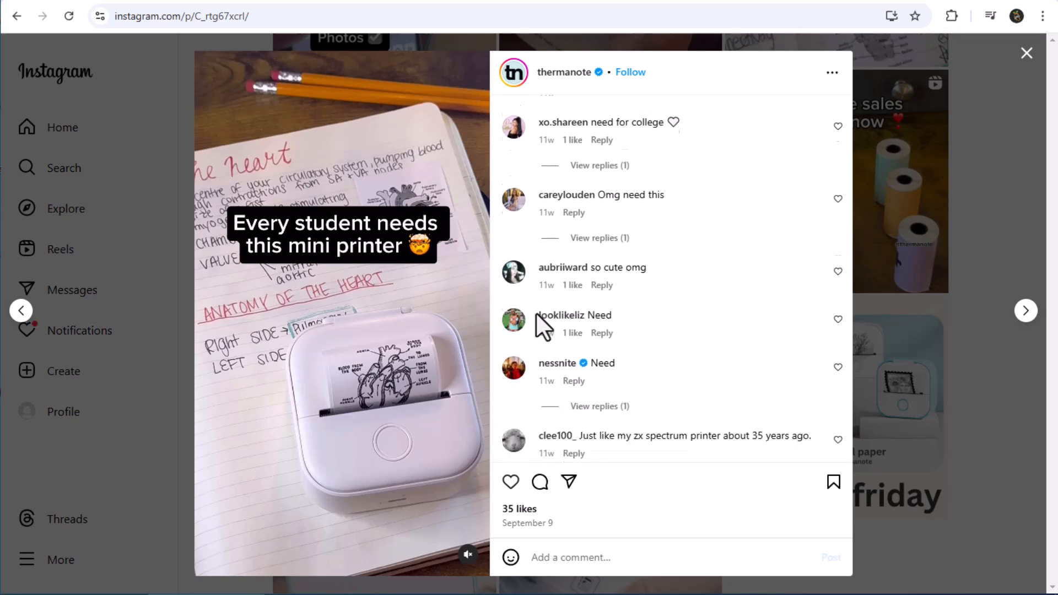
{"action": "scroll", "scroll_direction": "down", "scroll_amount": 3}
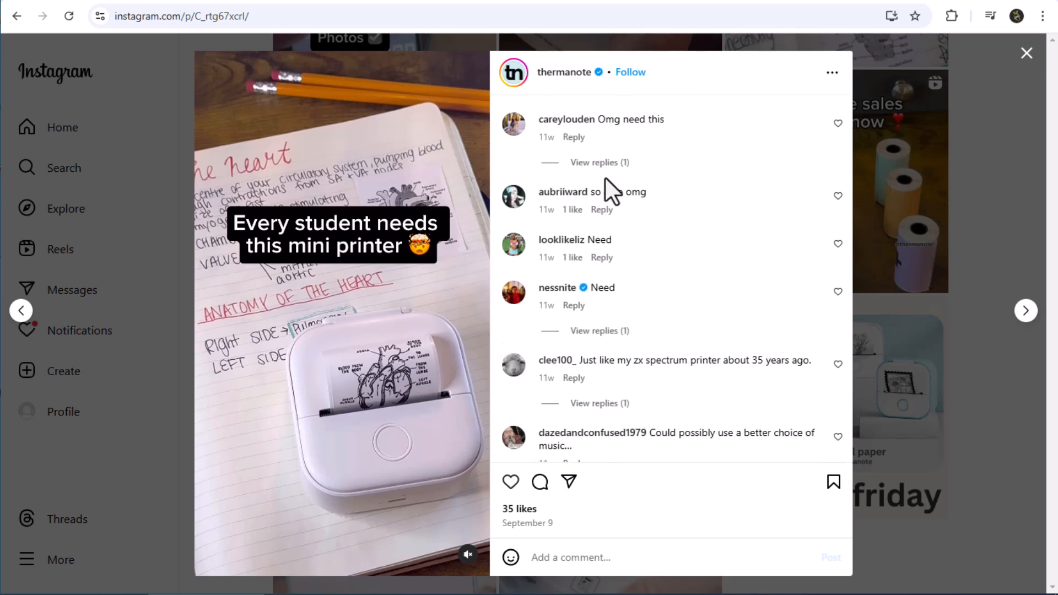
{"action": "scroll", "scroll_direction": "down", "scroll_amount": 3}
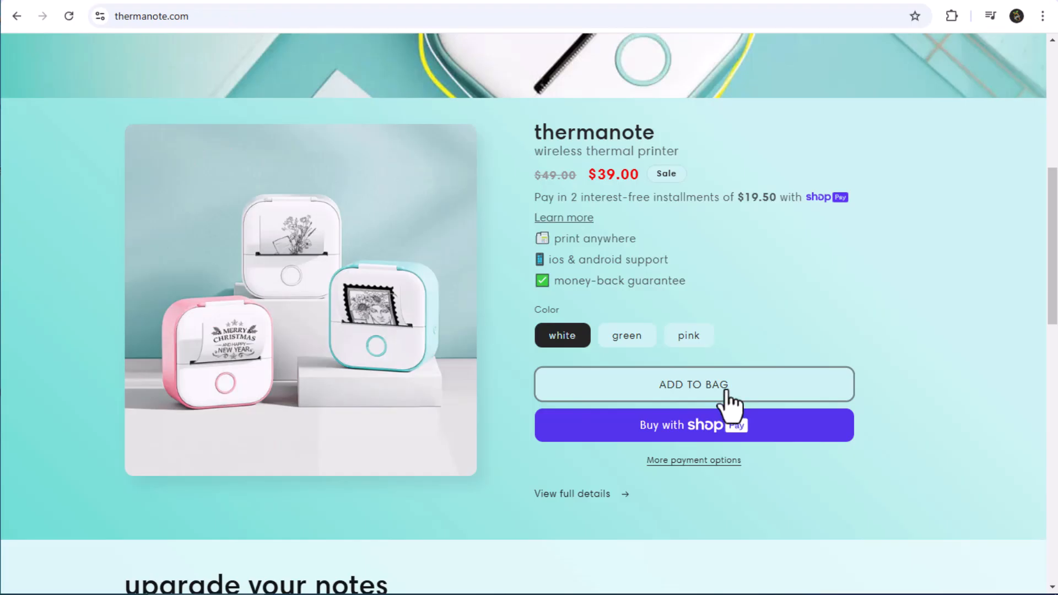
- Add the white printer to the bag and scroll through the $39.00 checkout form
{"action": "left_click", "coordinate": [693, 385]}
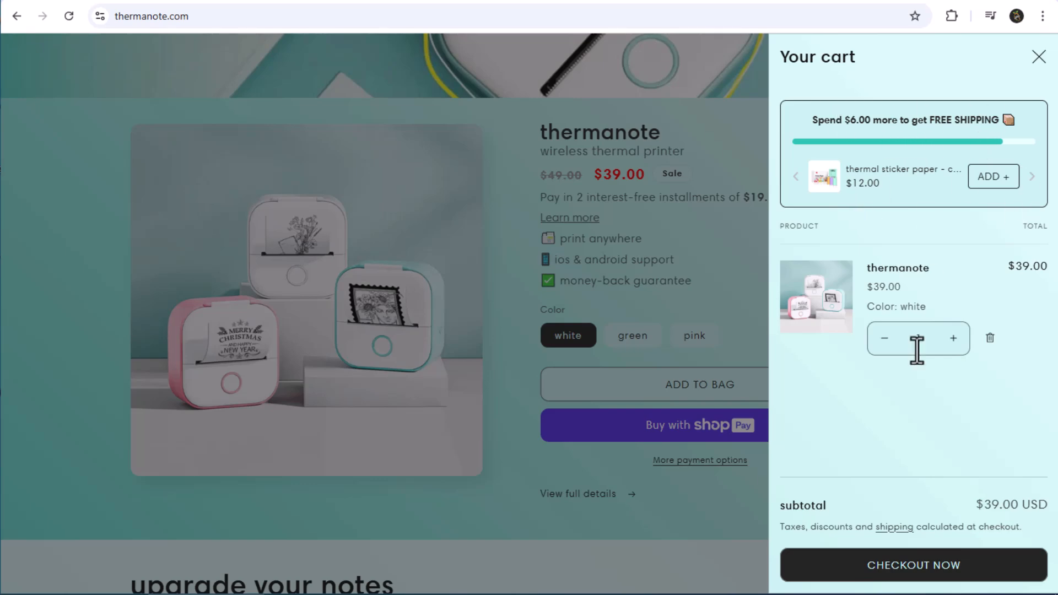
{"action": "left_click", "coordinate": [912, 565]}
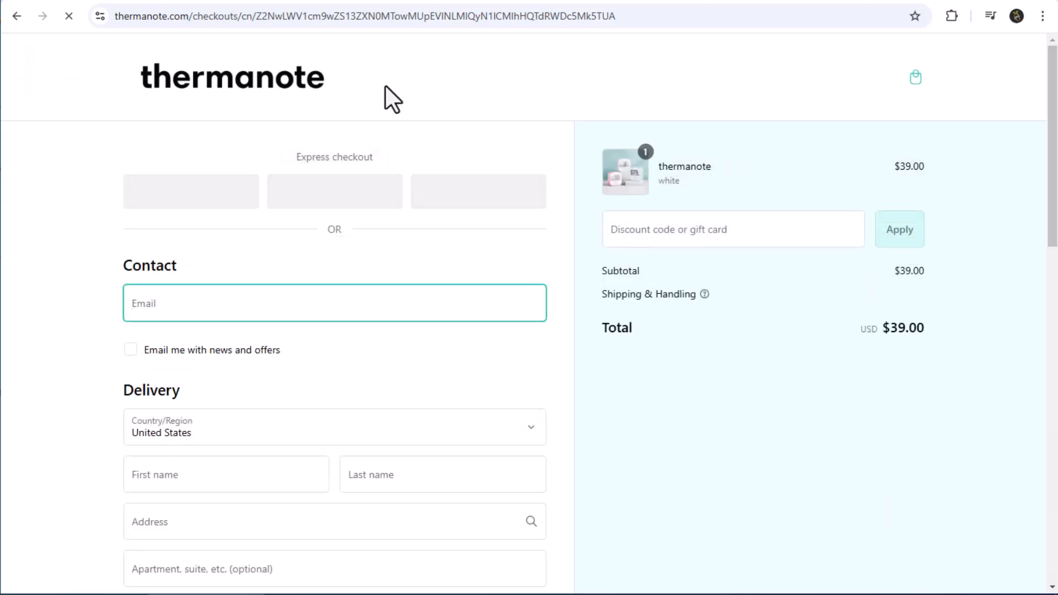
{"action": "scroll", "scroll_direction": "down", "scroll_amount": 3}
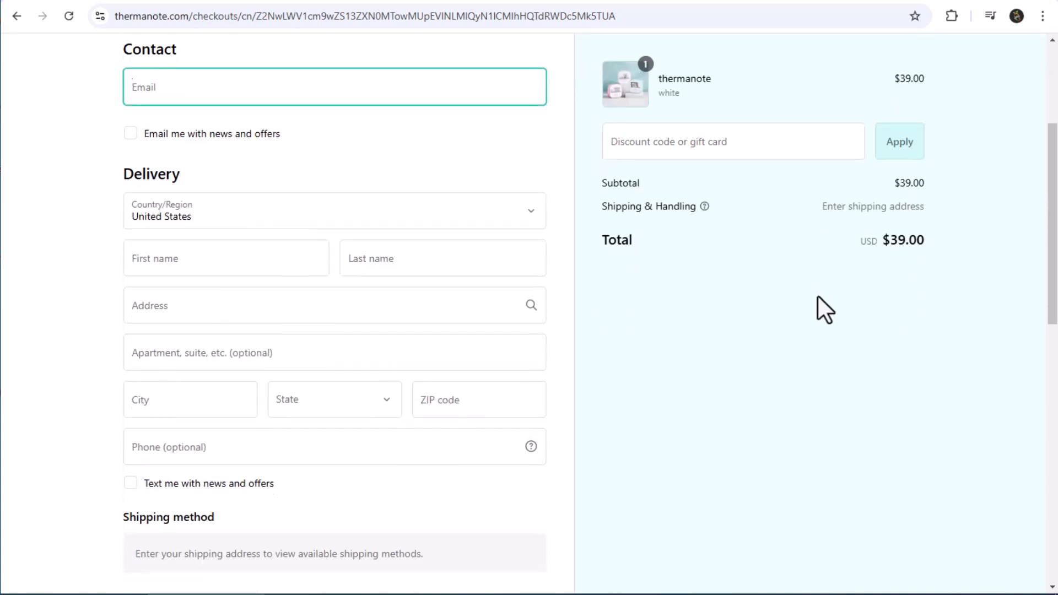
{"action": "scroll", "scroll_direction": "down", "scroll_amount": 3}
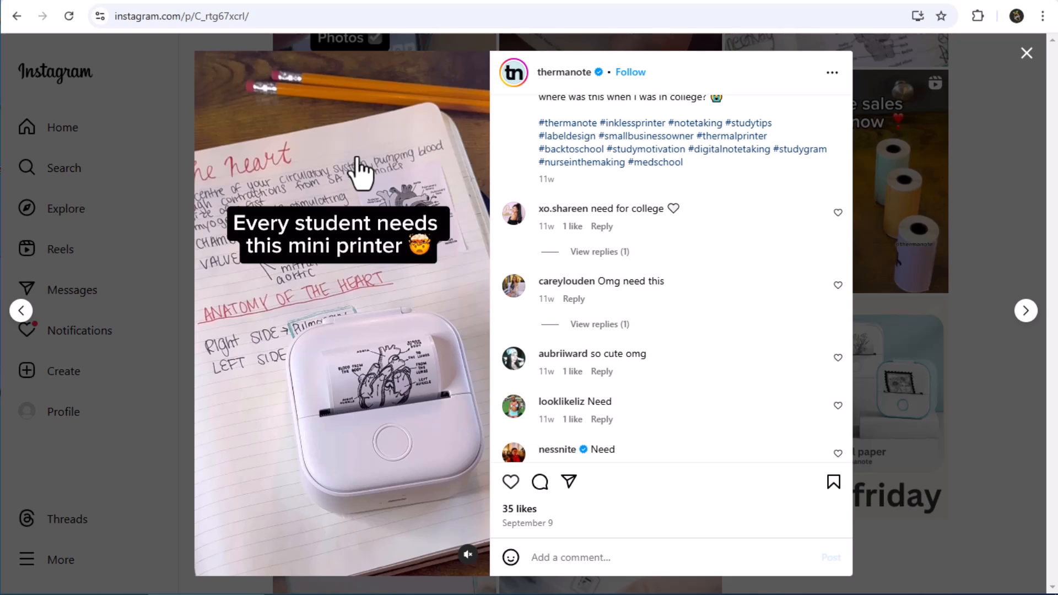
{"action": "mouse_move", "coordinate": [357, 172]}
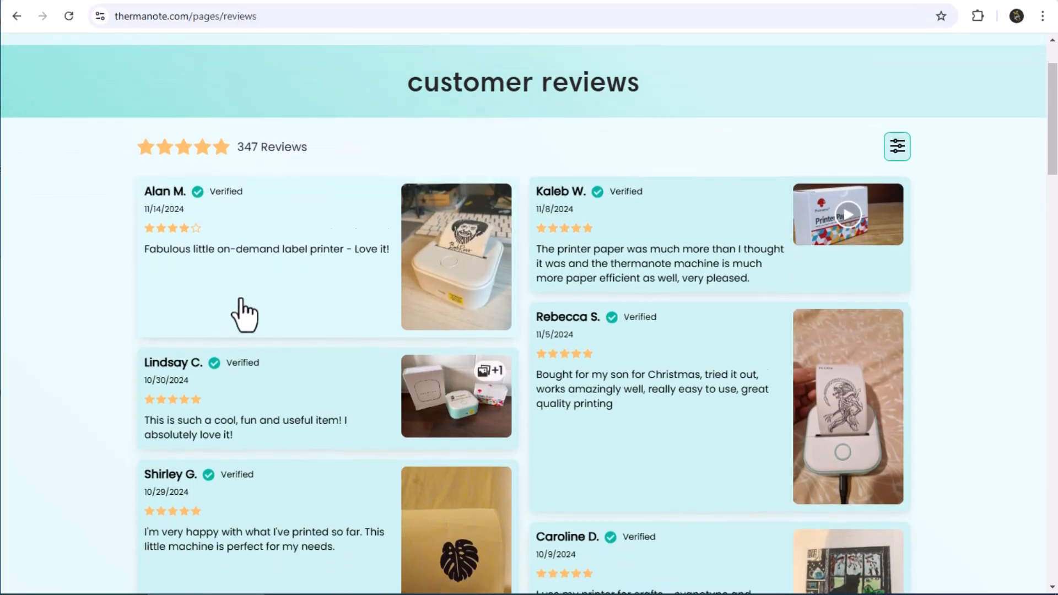
- Preview the wireless thermal printer in green and pink, returning to white at $39
{"action": "scroll", "scroll_direction": "down", "scroll_amount": 3}
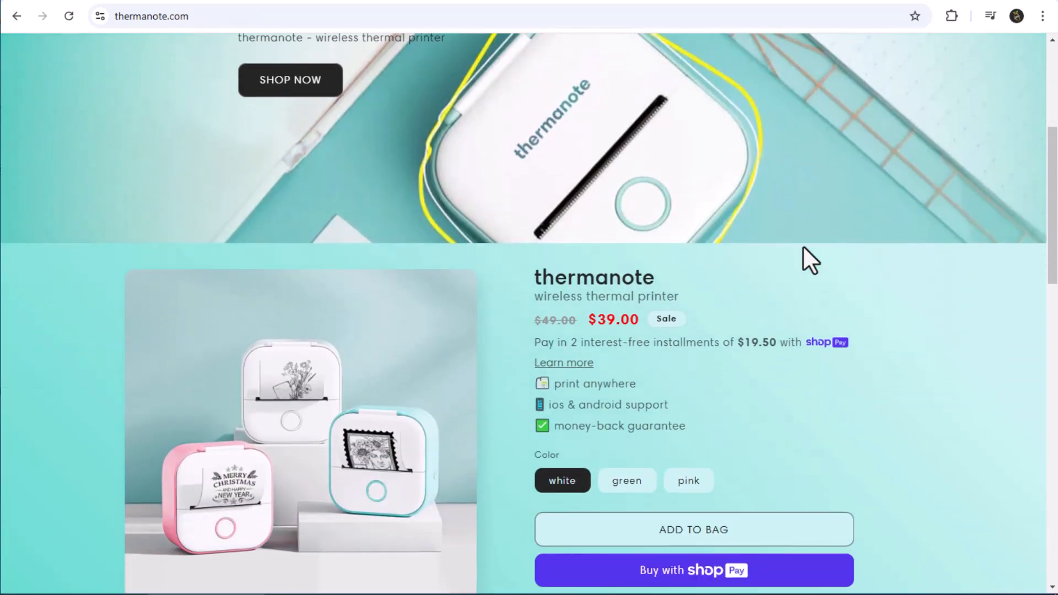
{"action": "scroll", "scroll_direction": "down", "scroll_amount": 3}
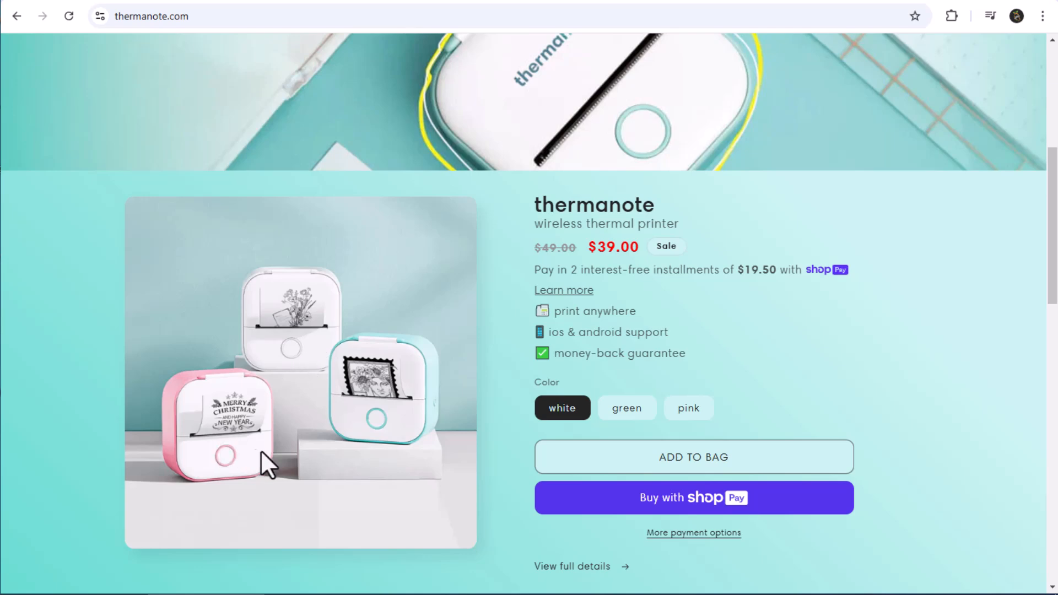
{"action": "mouse_move", "coordinate": [652, 509]}
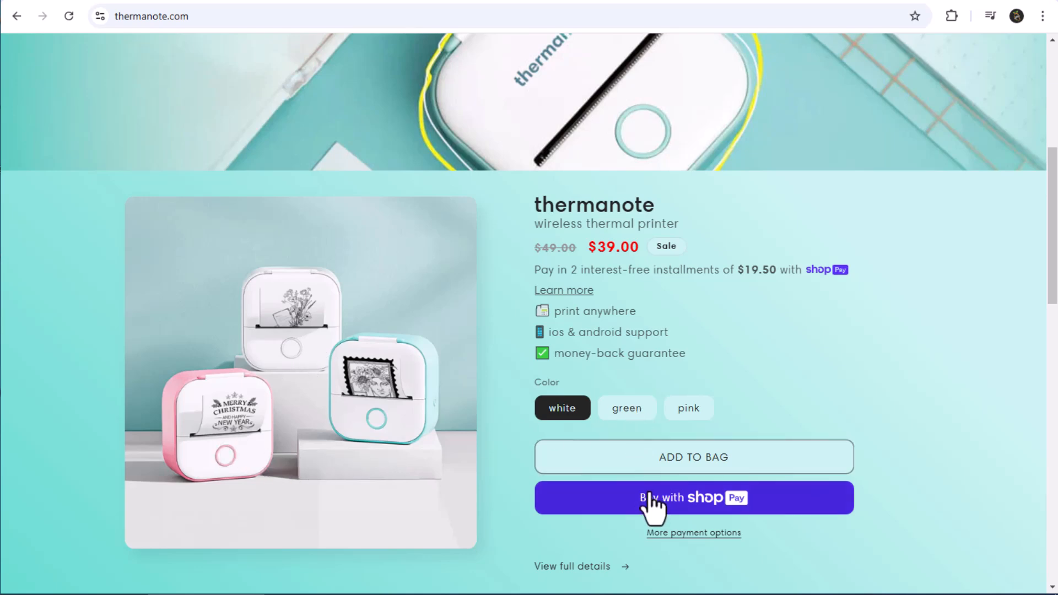
{"action": "mouse_move", "coordinate": [626, 408]}
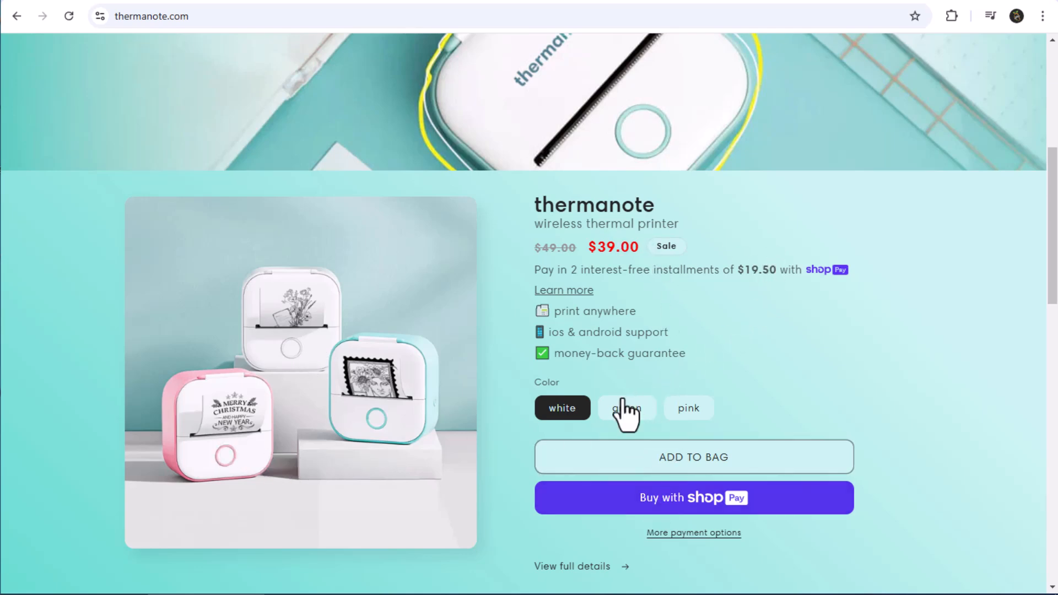
{"action": "left_click", "coordinate": [626, 407]}
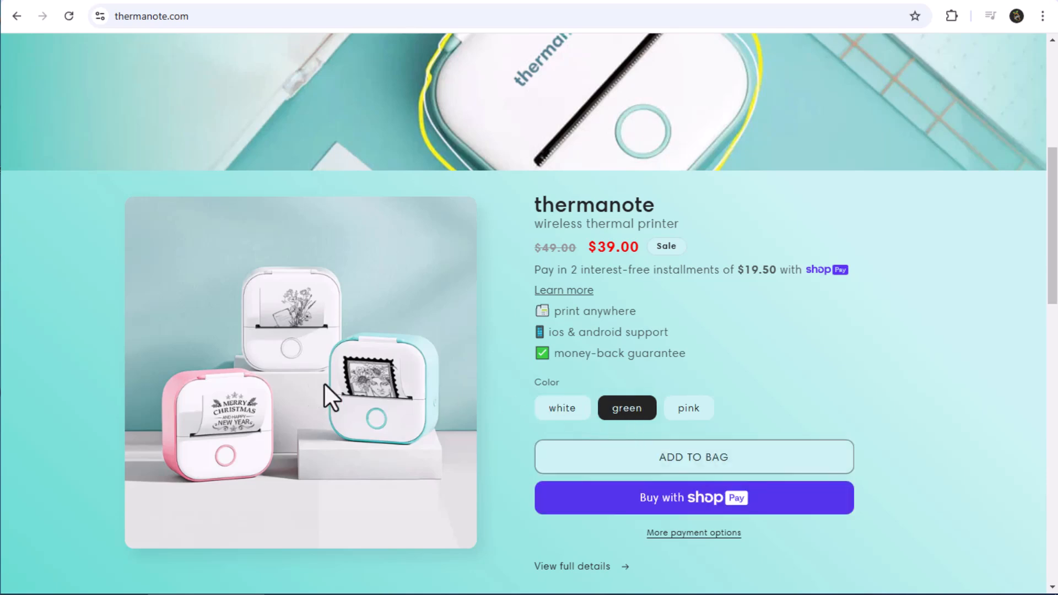
{"action": "left_click", "coordinate": [688, 408]}
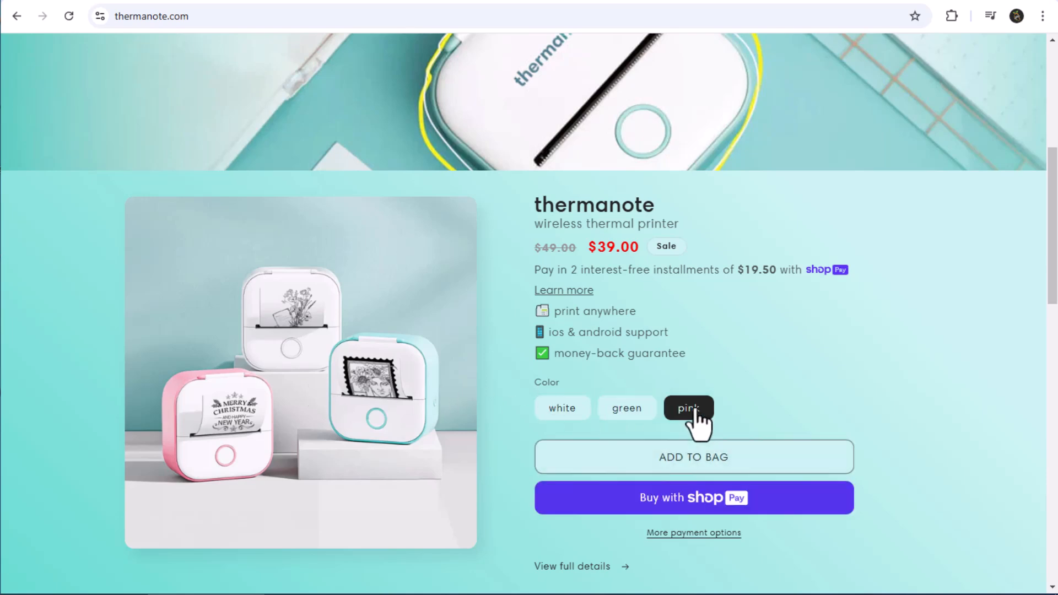
{"action": "left_click", "coordinate": [562, 407]}
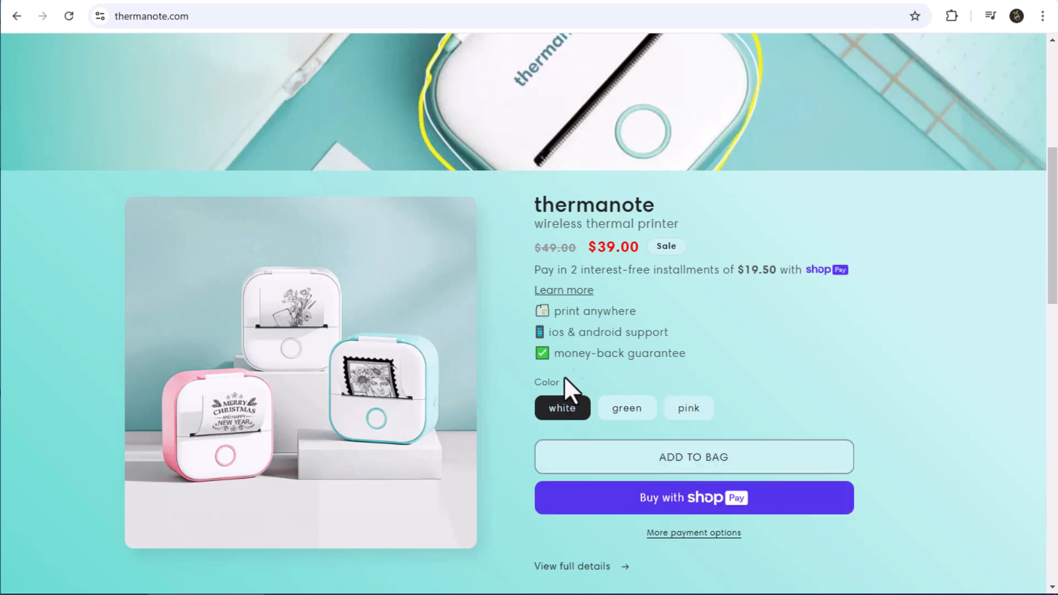
{"action": "mouse_move", "coordinate": [727, 268]}
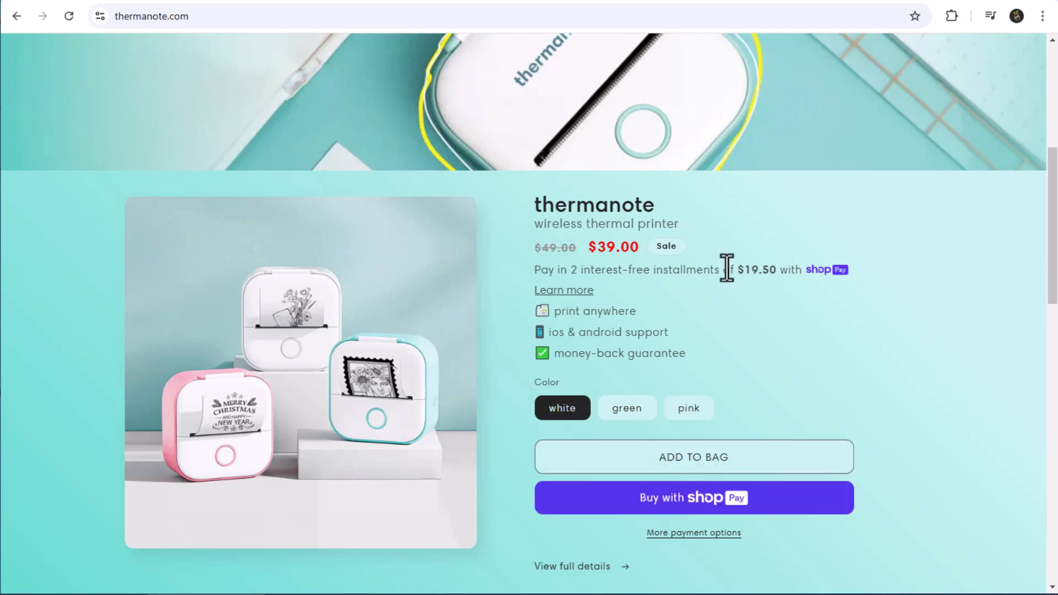
{"action": "scroll", "scroll_direction": "down", "scroll_amount": 3}
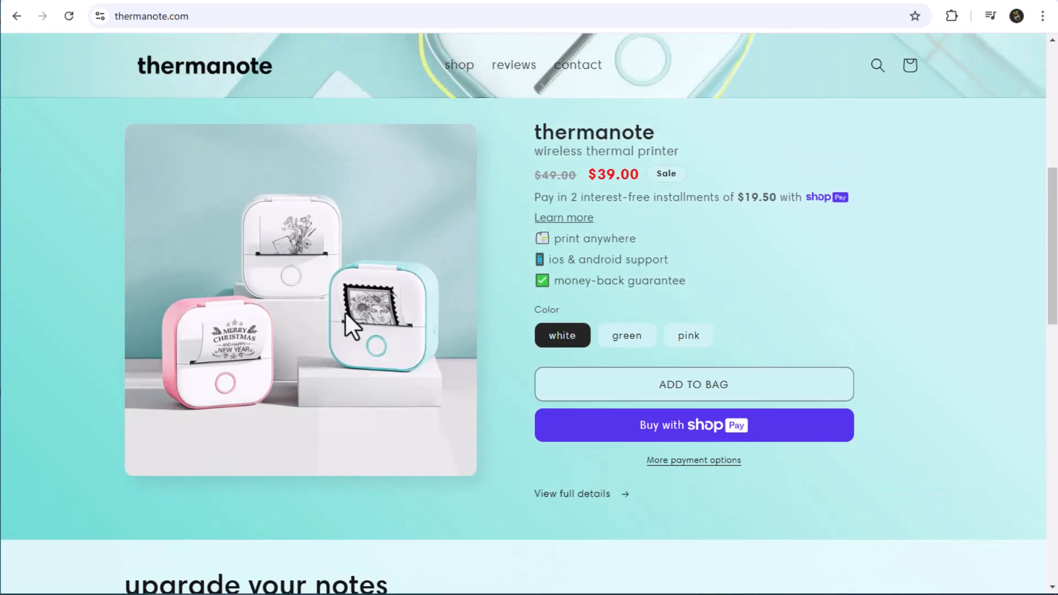
{"action": "mouse_move", "coordinate": [348, 327]}
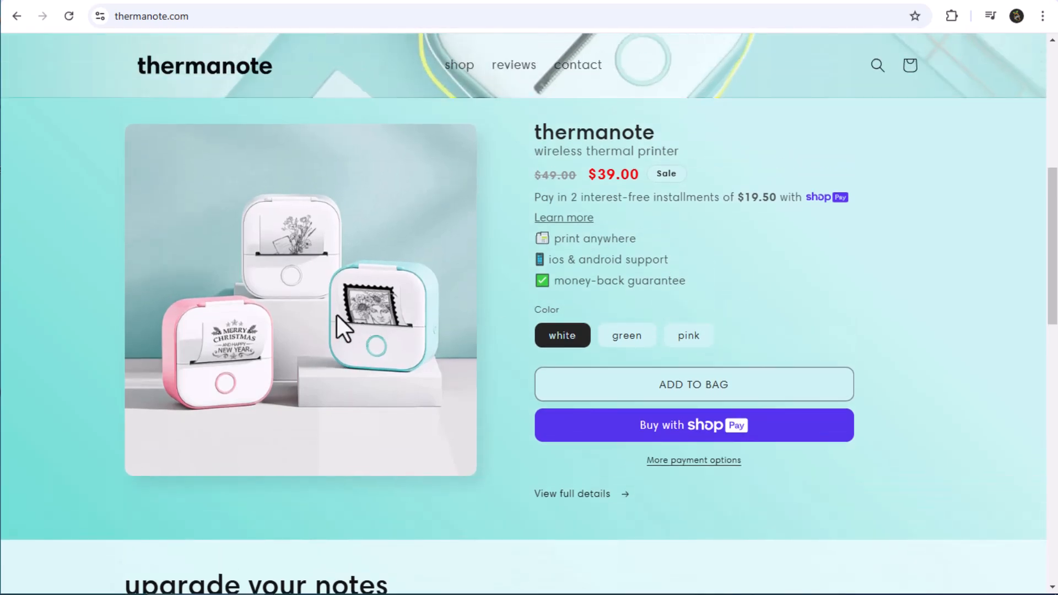
- Scroll through the customer reviews page down to the 'Show more reviews' button
{"action": "left_click", "coordinate": [513, 65]}
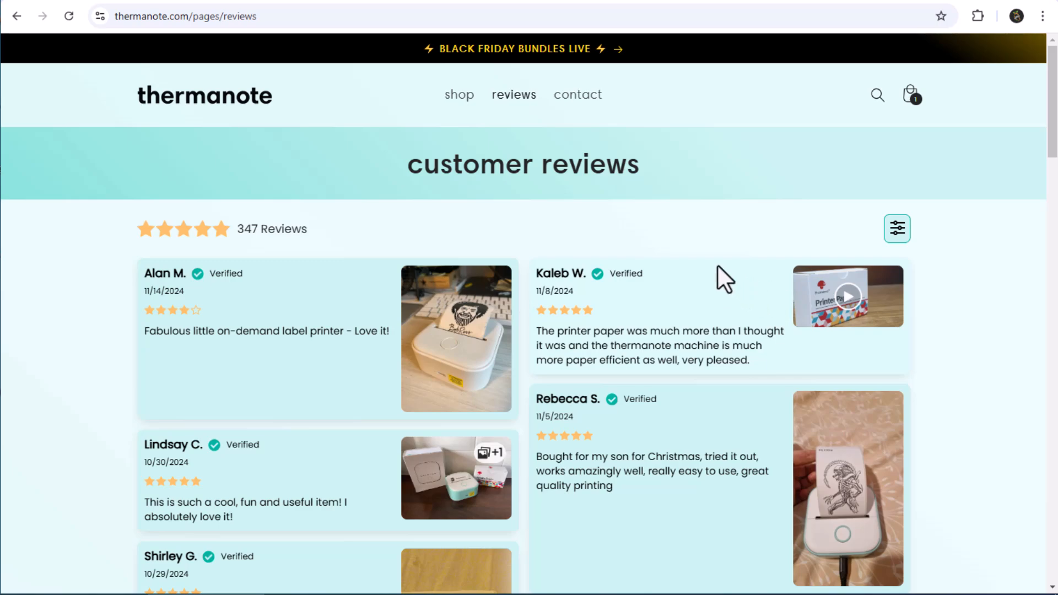
{"action": "scroll", "scroll_direction": "down", "scroll_amount": 3}
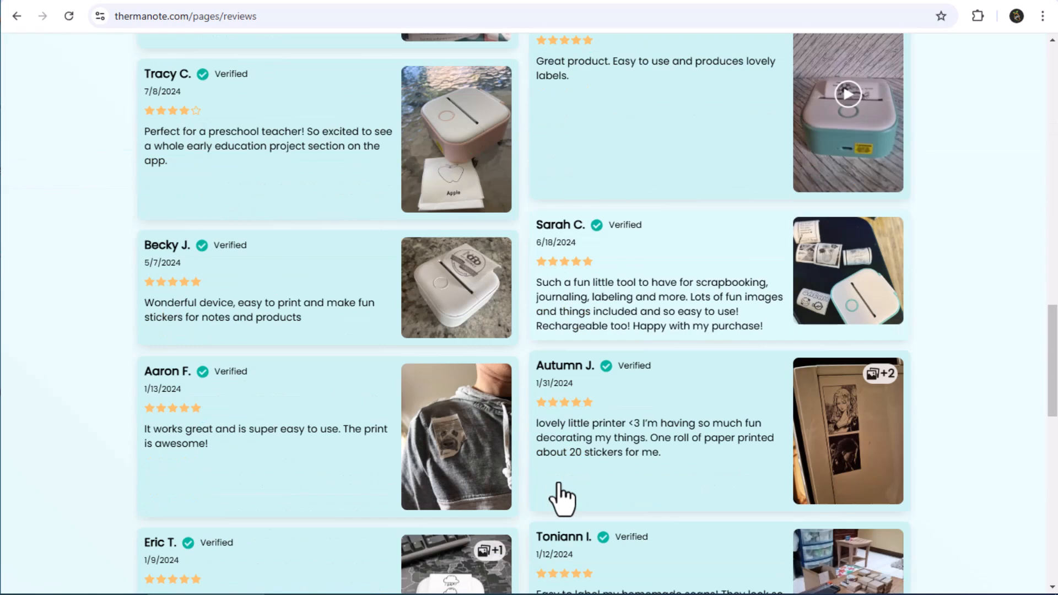
{"action": "scroll", "scroll_direction": "down", "scroll_amount": 3}
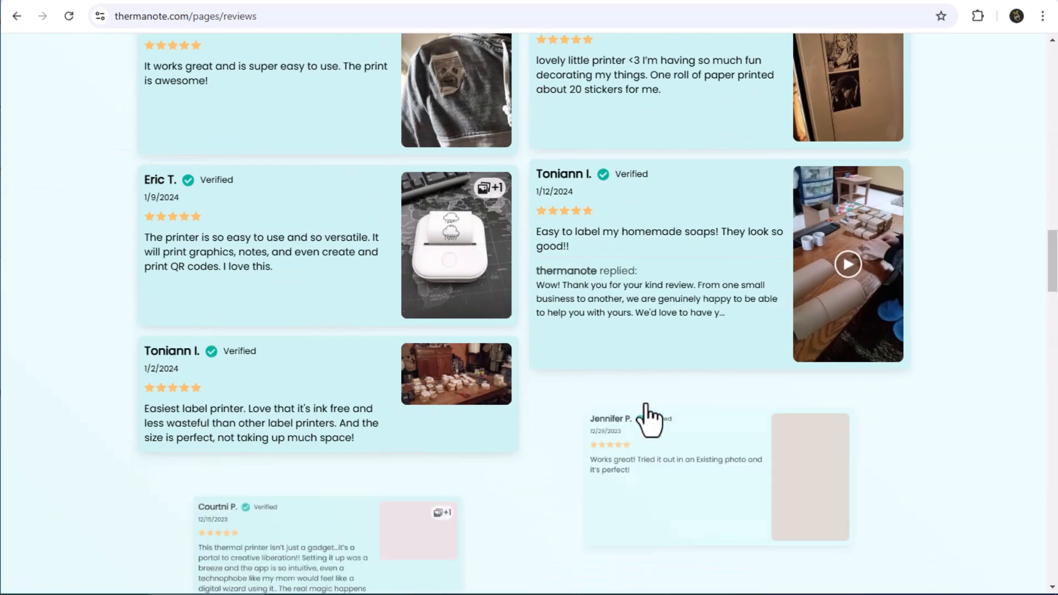
{"action": "scroll", "scroll_direction": "down", "scroll_amount": 3}
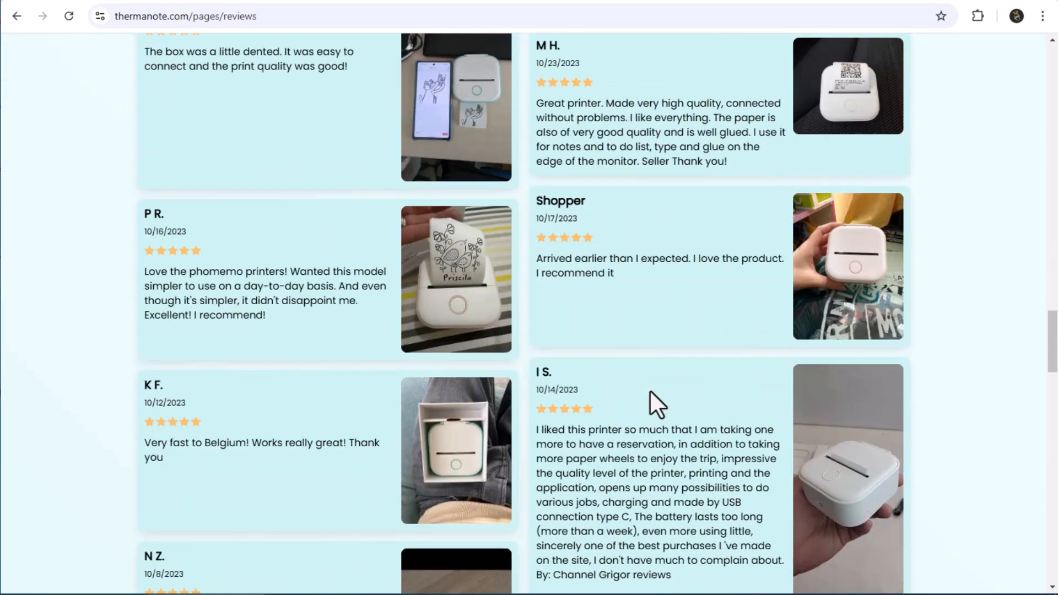
{"action": "scroll", "scroll_direction": "down", "scroll_amount": 3}
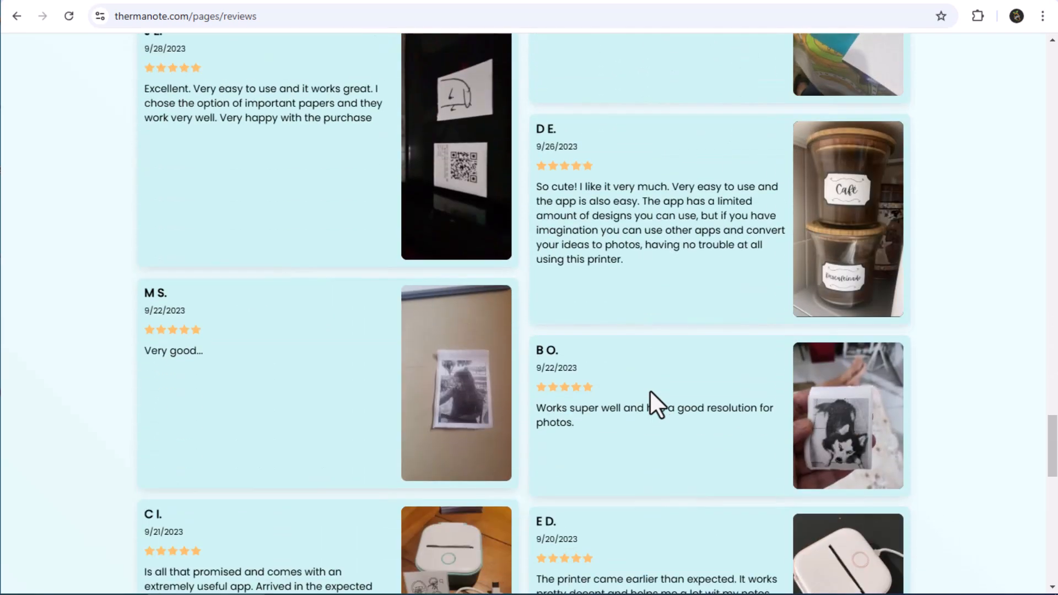
{"action": "scroll", "scroll_direction": "down", "scroll_amount": 3}
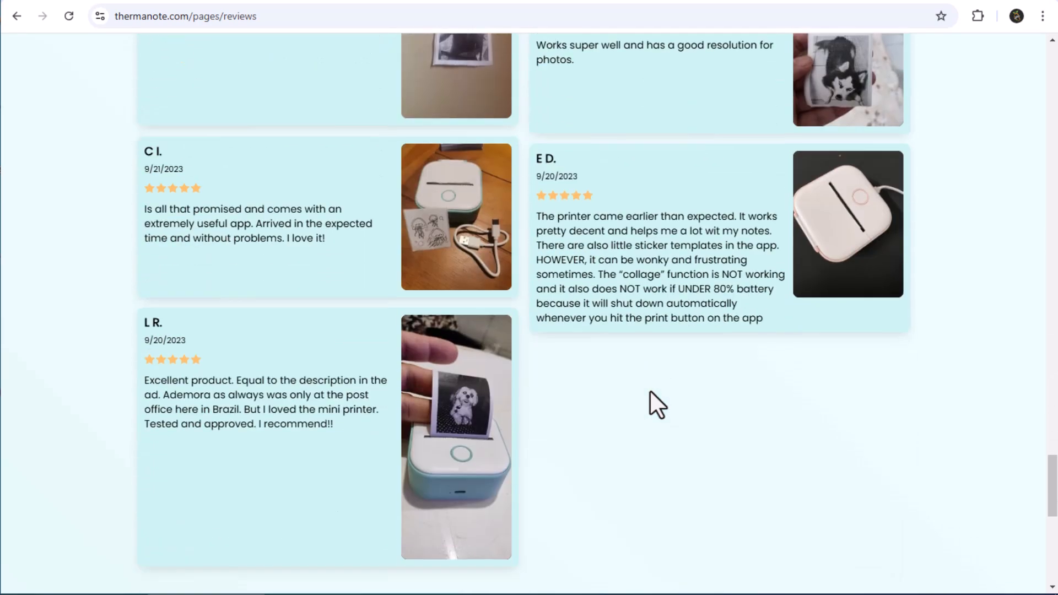
{"action": "scroll", "scroll_direction": "down", "scroll_amount": 3}
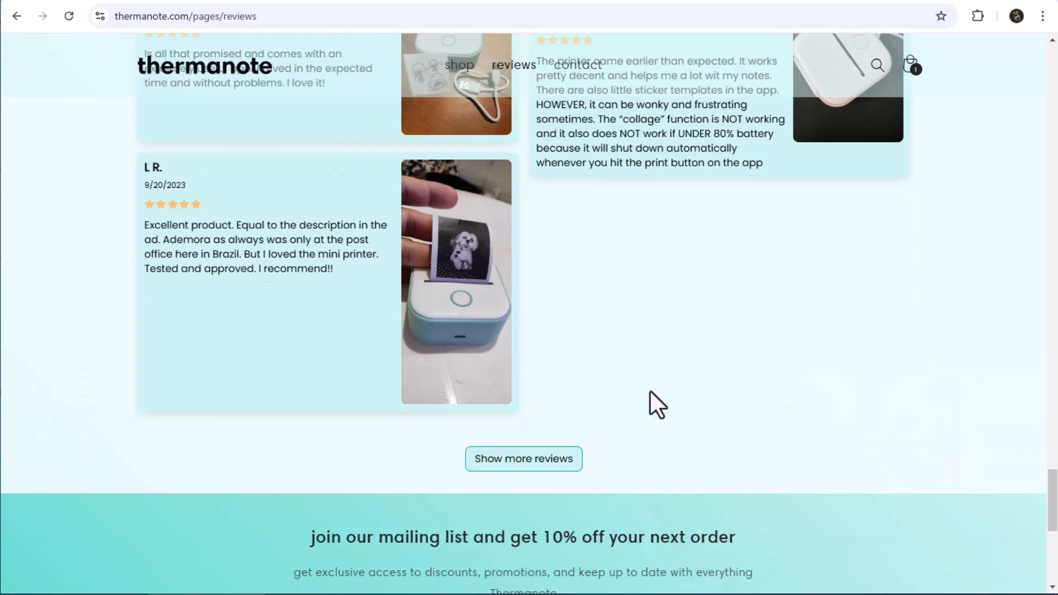